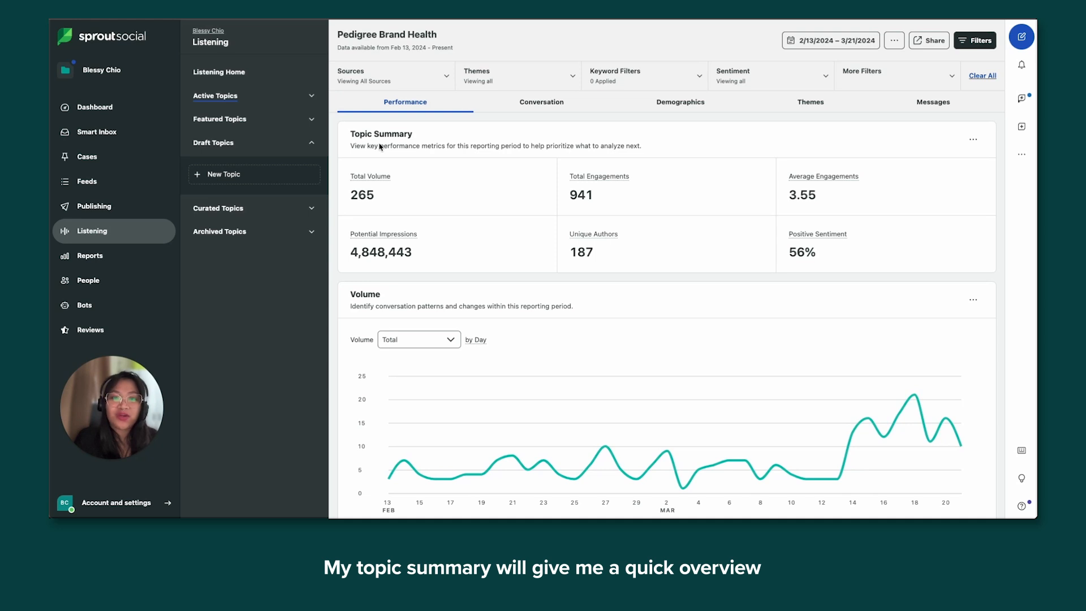
pyautogui.moveTo(404, 169)
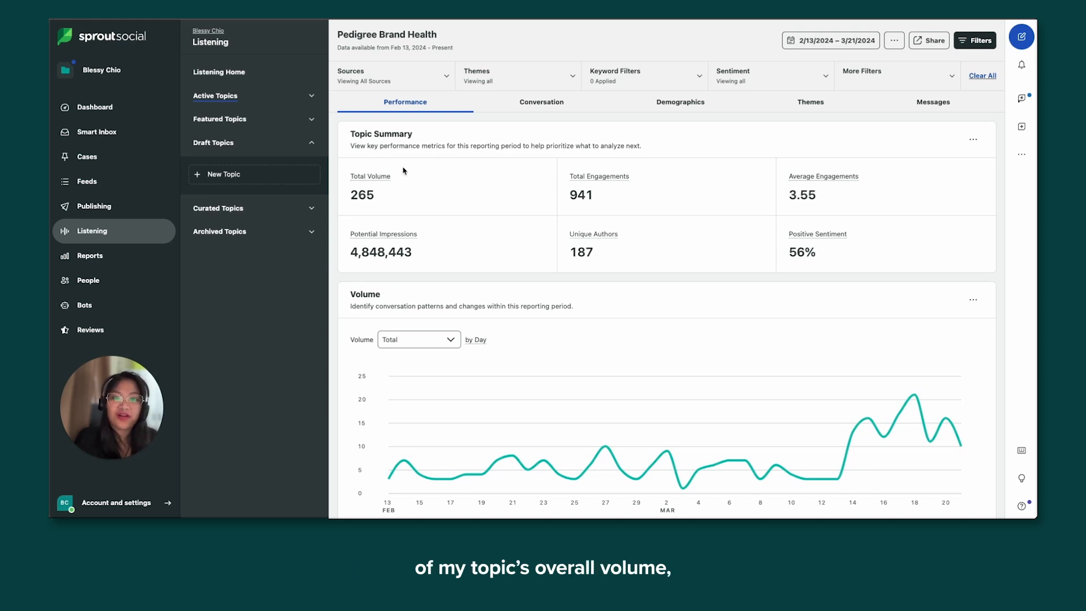
pyautogui.moveTo(538, 191)
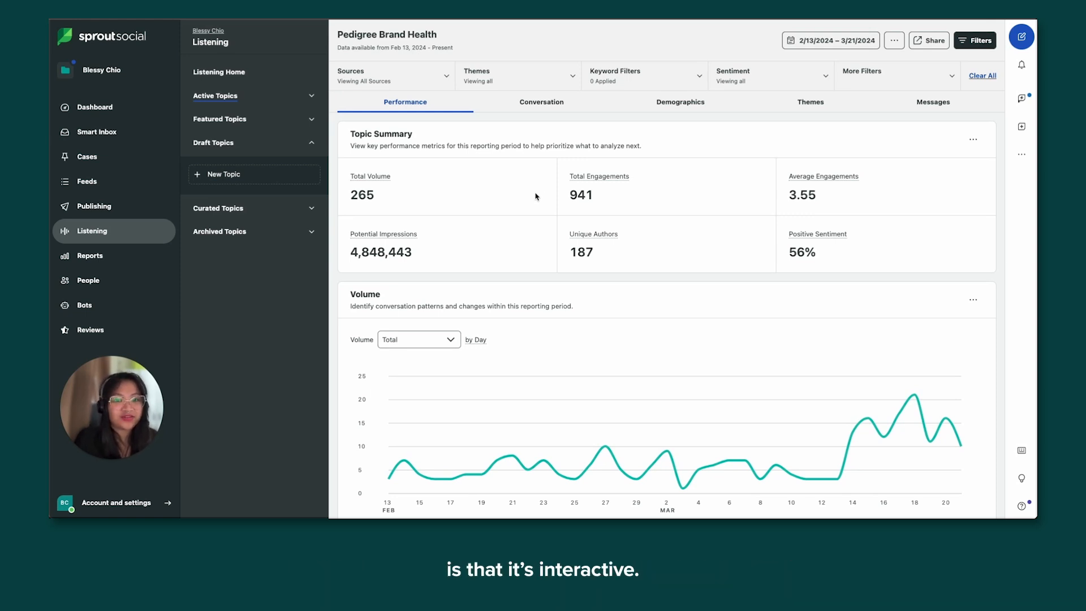
# - Scroll to the Volume chart and select the March 18, 2024 spike to see its messages
pyautogui.scroll(-3)
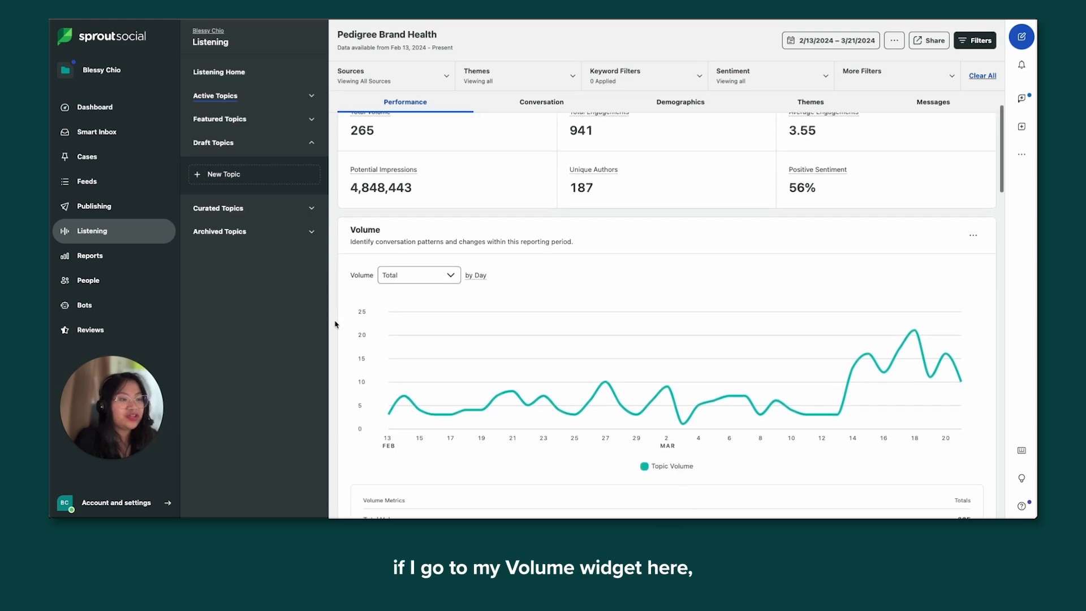
pyautogui.scroll(-3)
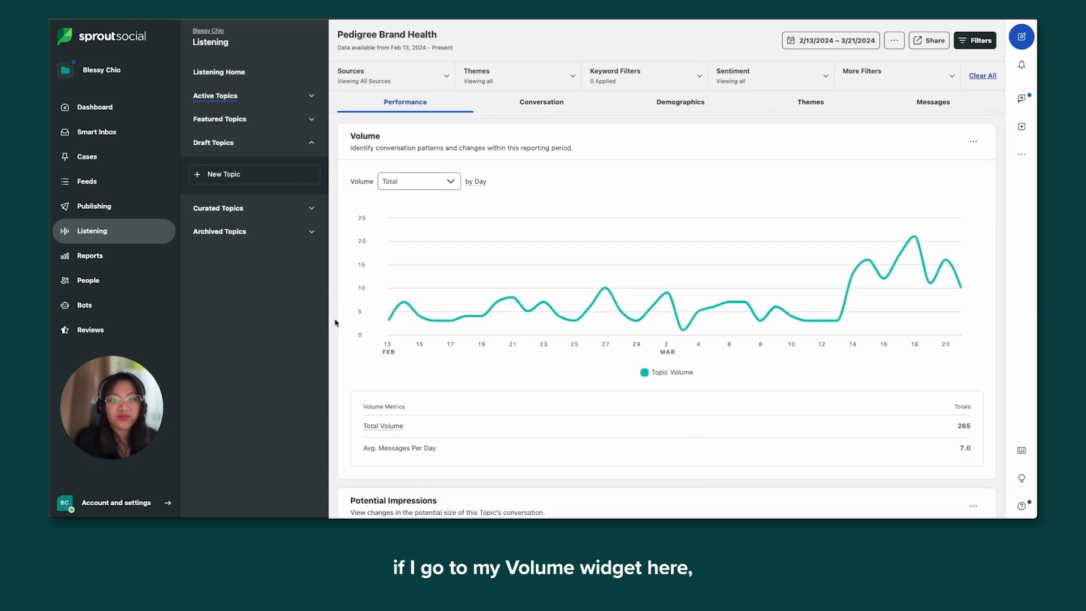
pyautogui.moveTo(910, 277)
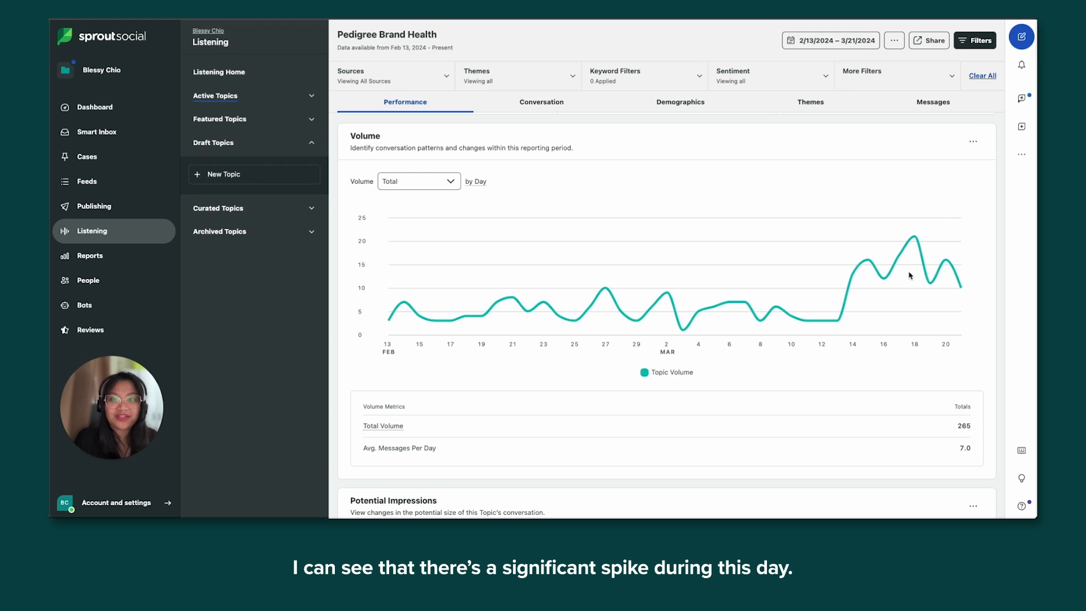
pyautogui.moveTo(912, 263)
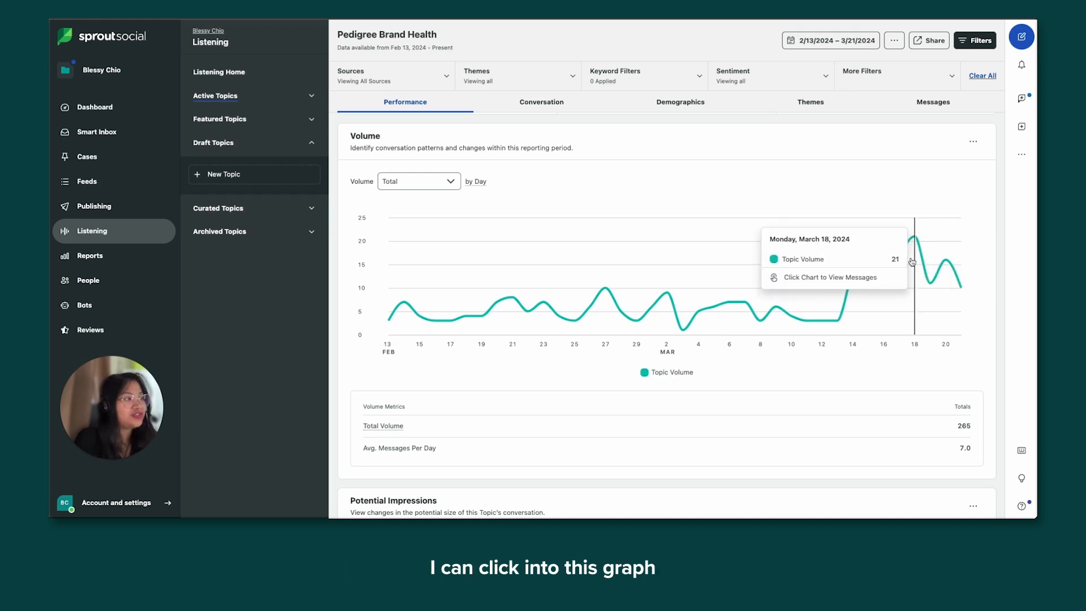
pyautogui.click(914, 262)
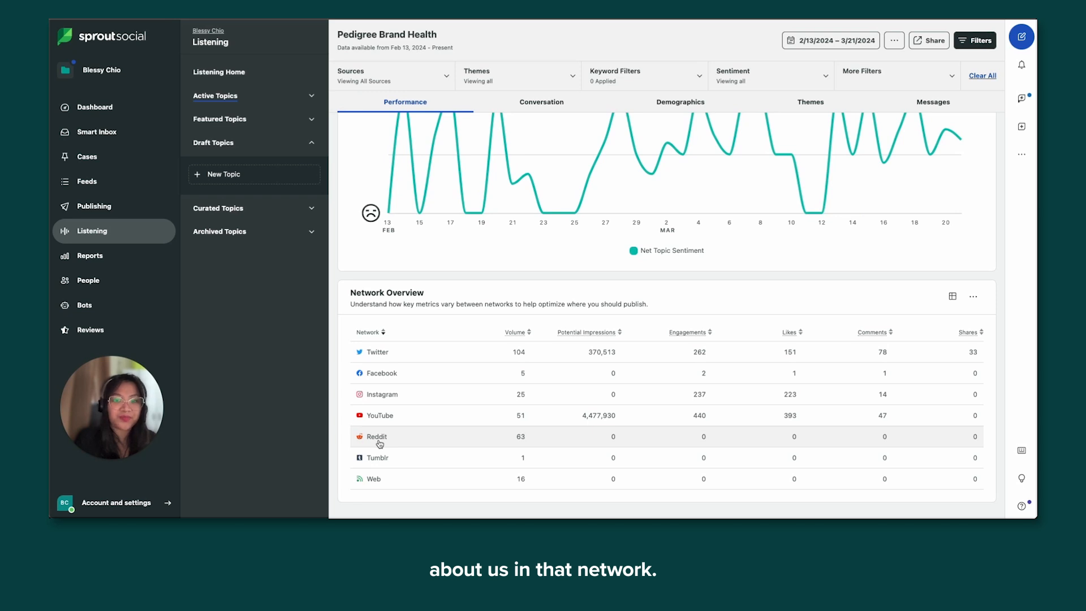
# - Switch to the Pedigree topic's Conversation tab with its keyword, hashtag and emoji word cloud
pyautogui.click(541, 102)
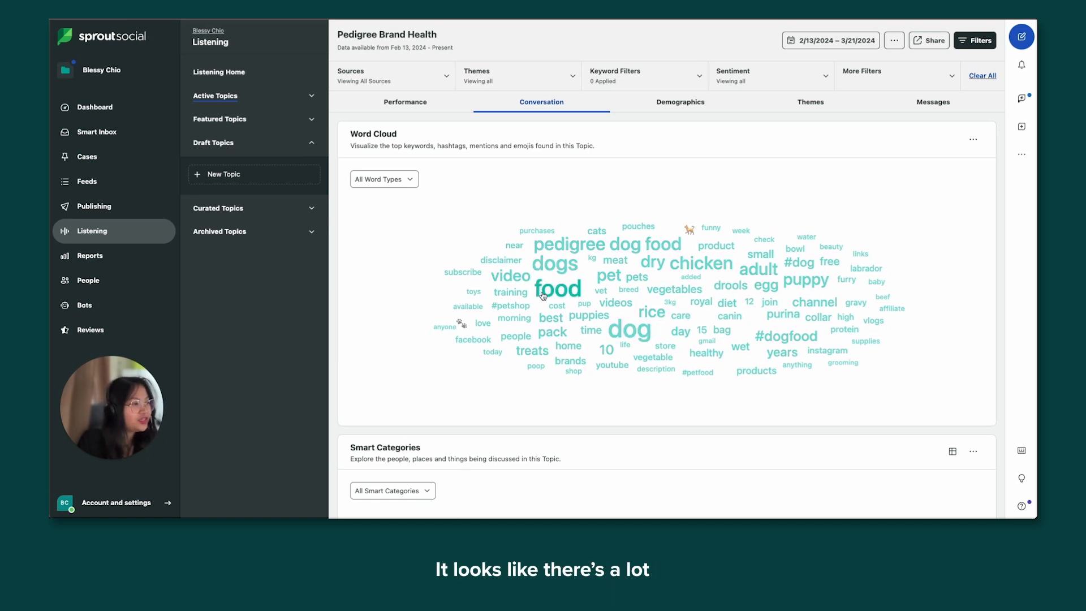
pyautogui.moveTo(688, 265)
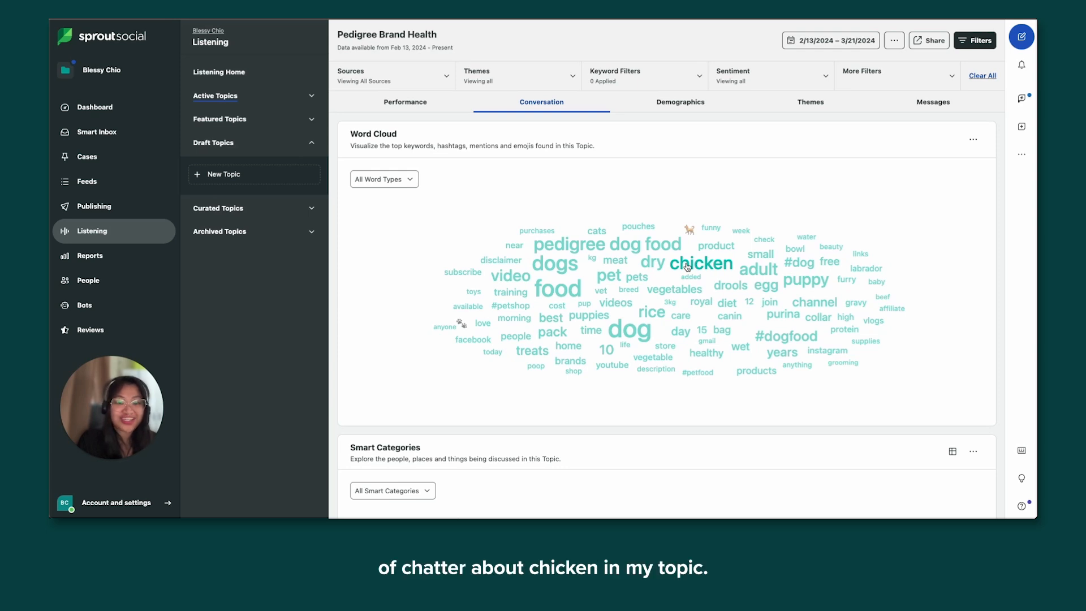
pyautogui.click(701, 262)
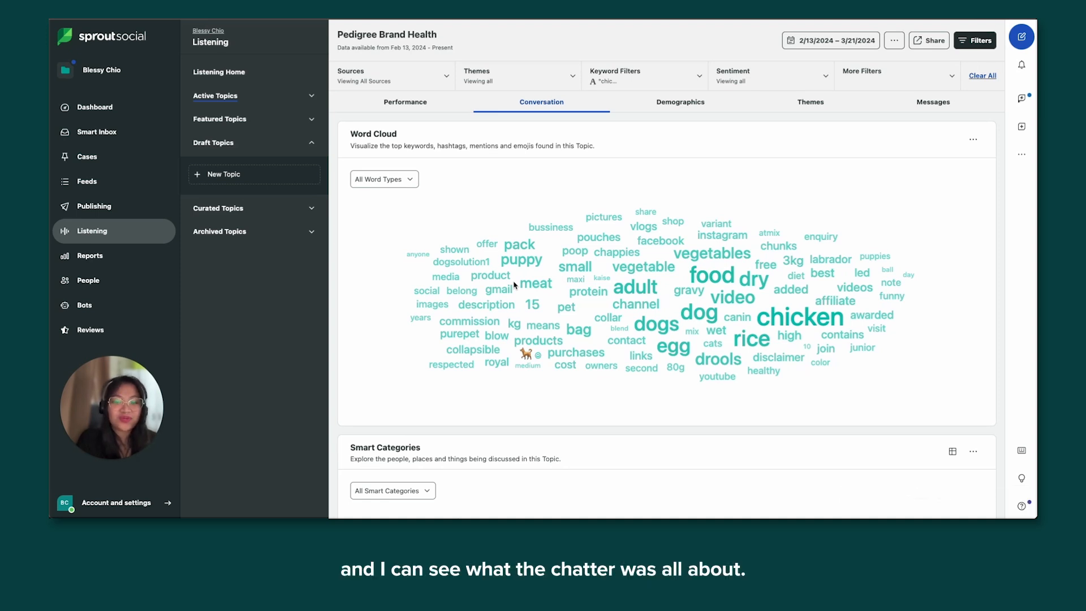
pyautogui.moveTo(449, 208)
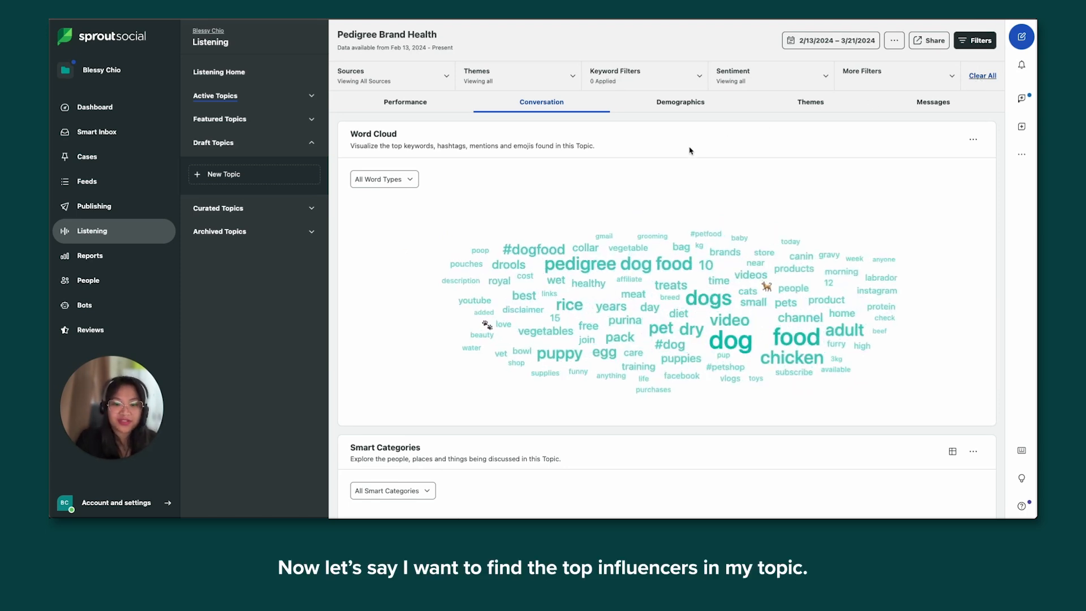
# - Open the Demographics tab and scroll to the Profile Overview influencers led by At Mix
pyautogui.click(680, 102)
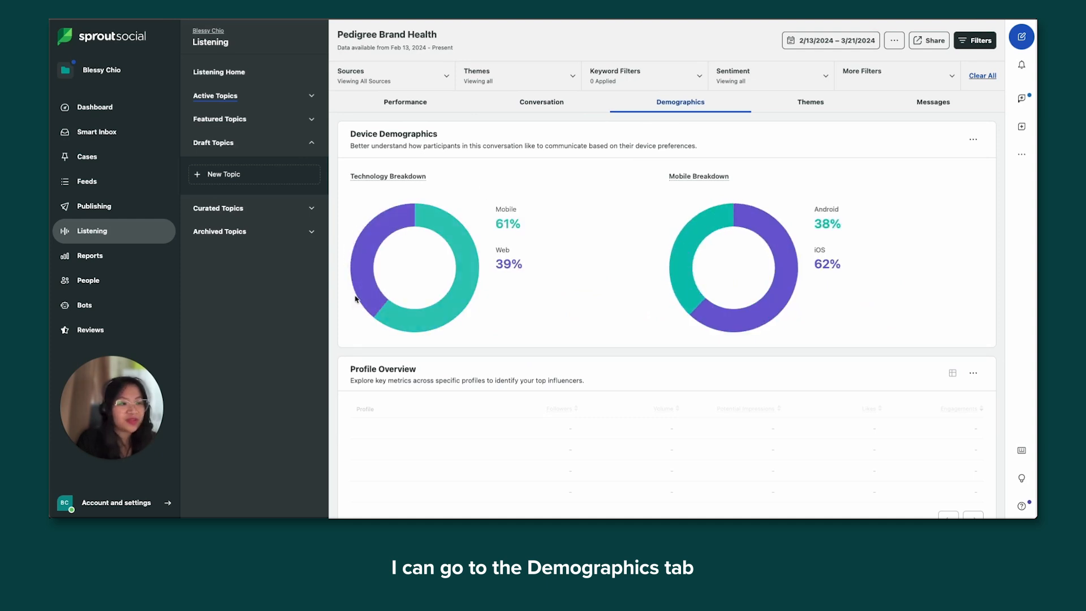
pyautogui.scroll(-3)
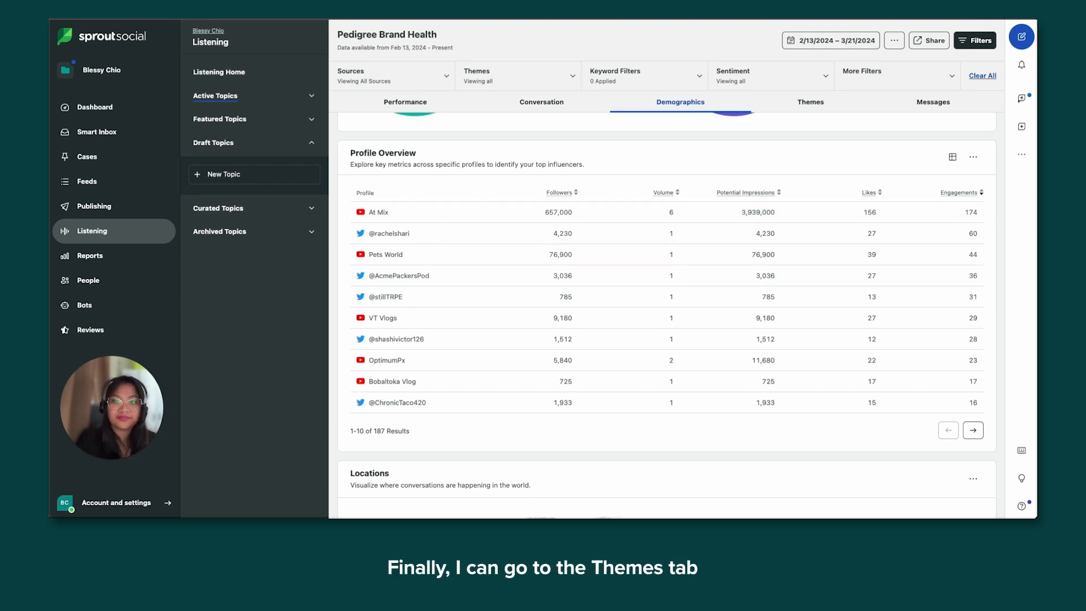
# - Open the Themes tab, where Dog Treats holds 13.2% share of topic
pyautogui.click(810, 102)
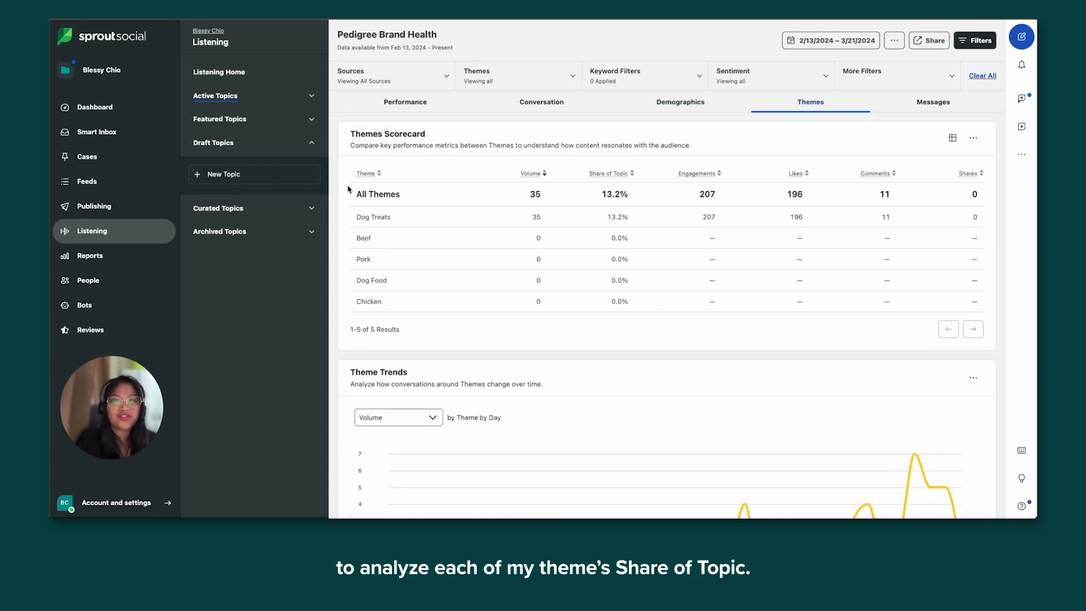
pyautogui.moveTo(463, 208)
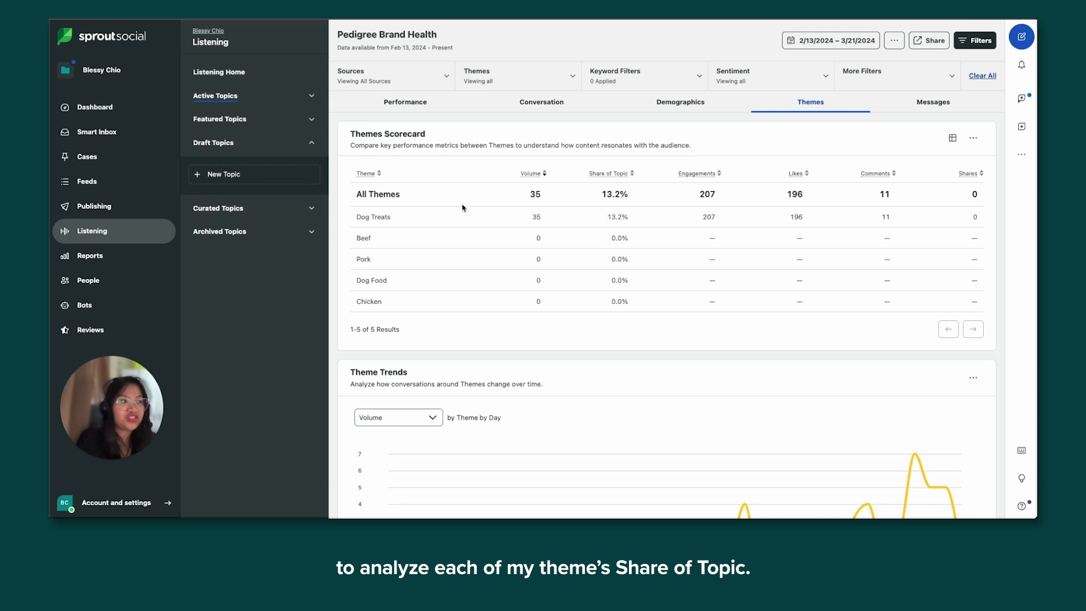
pyautogui.moveTo(595, 176)
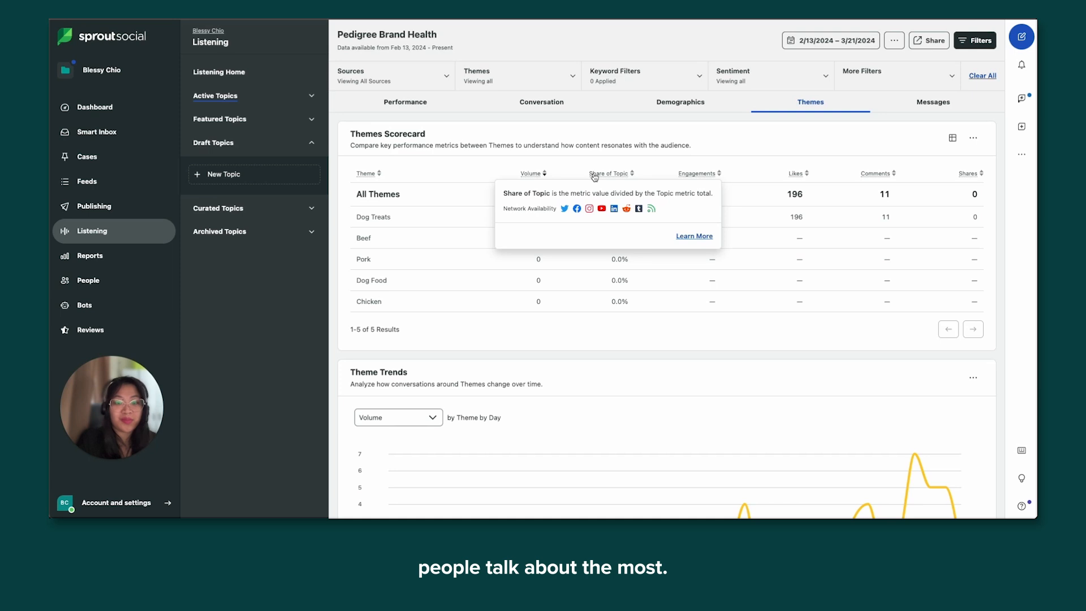
pyautogui.moveTo(432, 250)
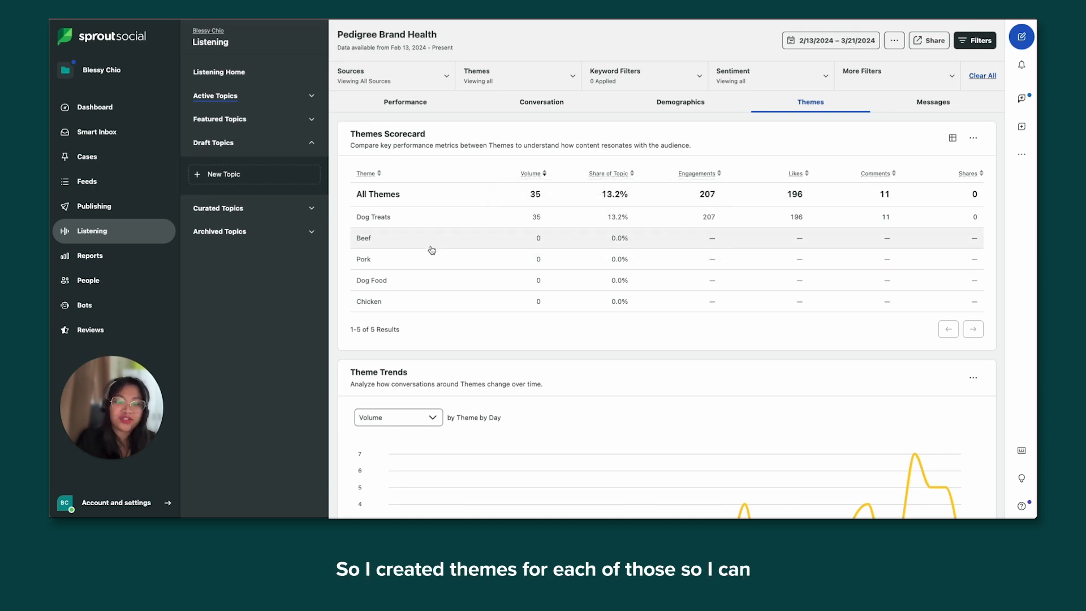